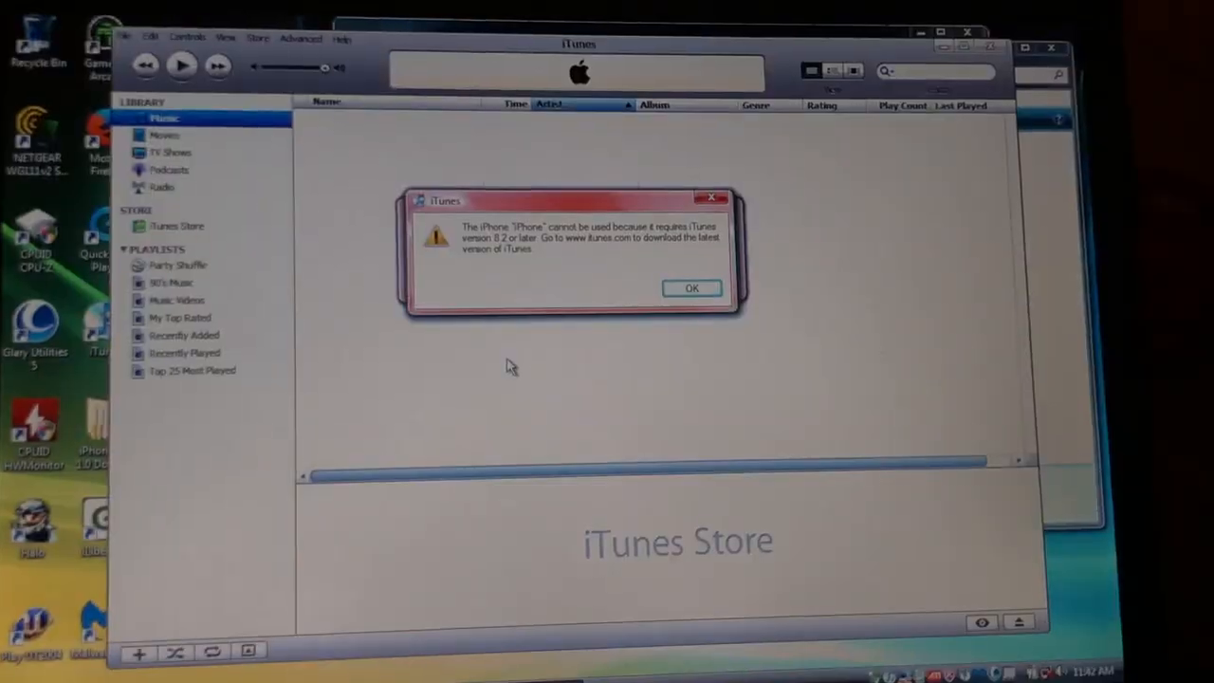
Step: Dismiss the version error, decline the iPhone software update, and clear the store connection error
left_click(691, 287)
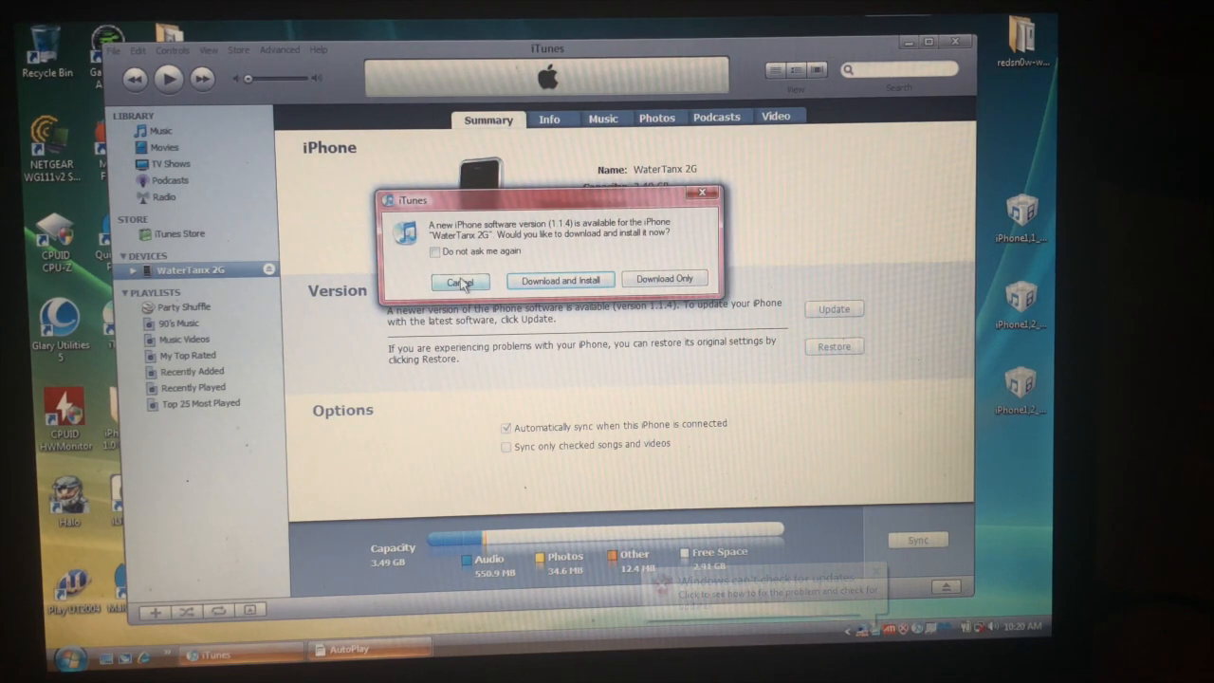
left_click(559, 278)
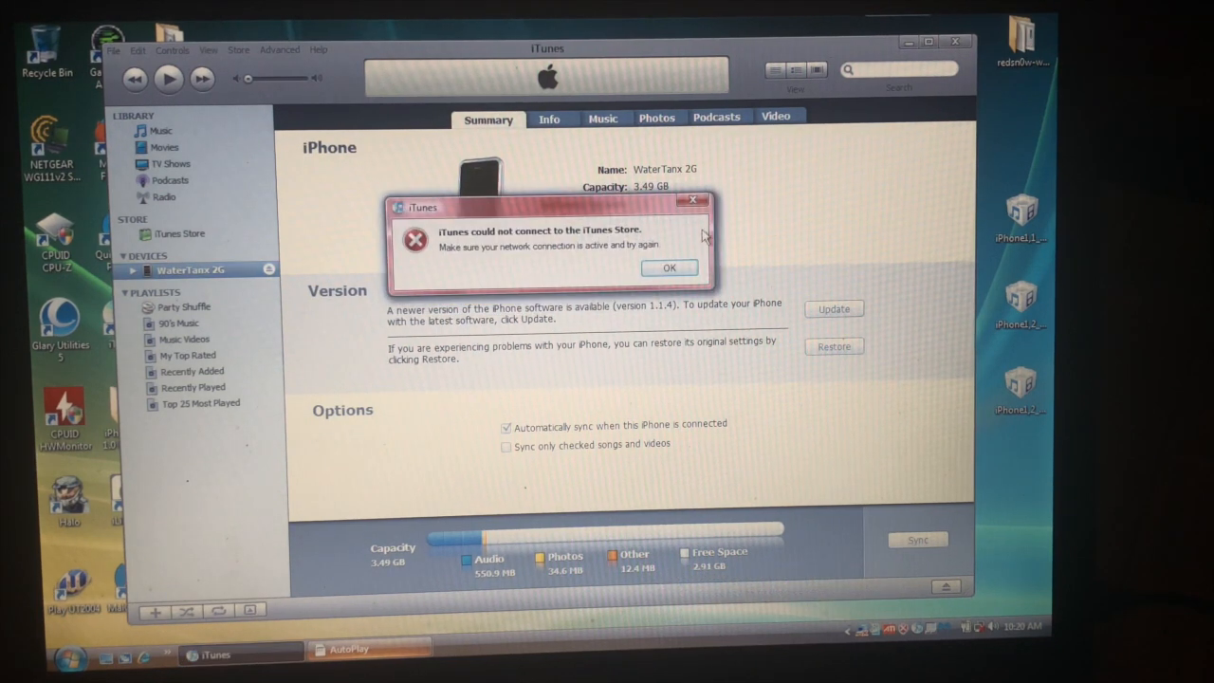
left_click(669, 266)
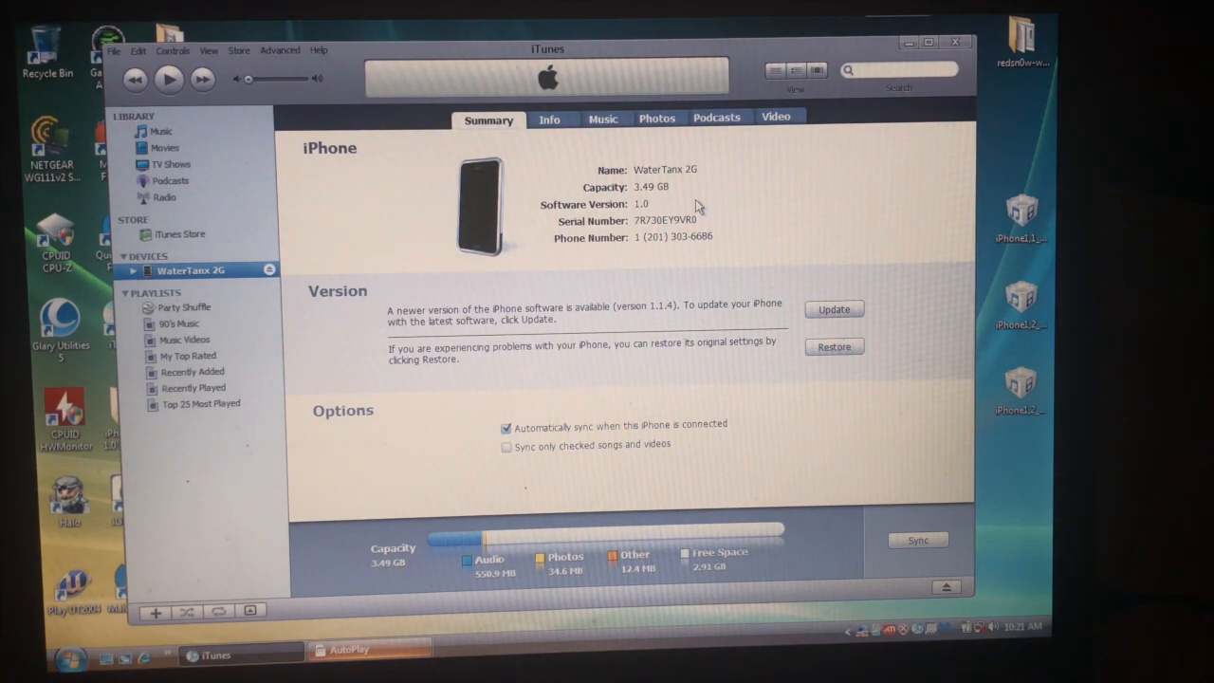
Step: Select the iPhone and acknowledge the recovery-mode alerts so its summary shows n/a details
left_click(160, 131)
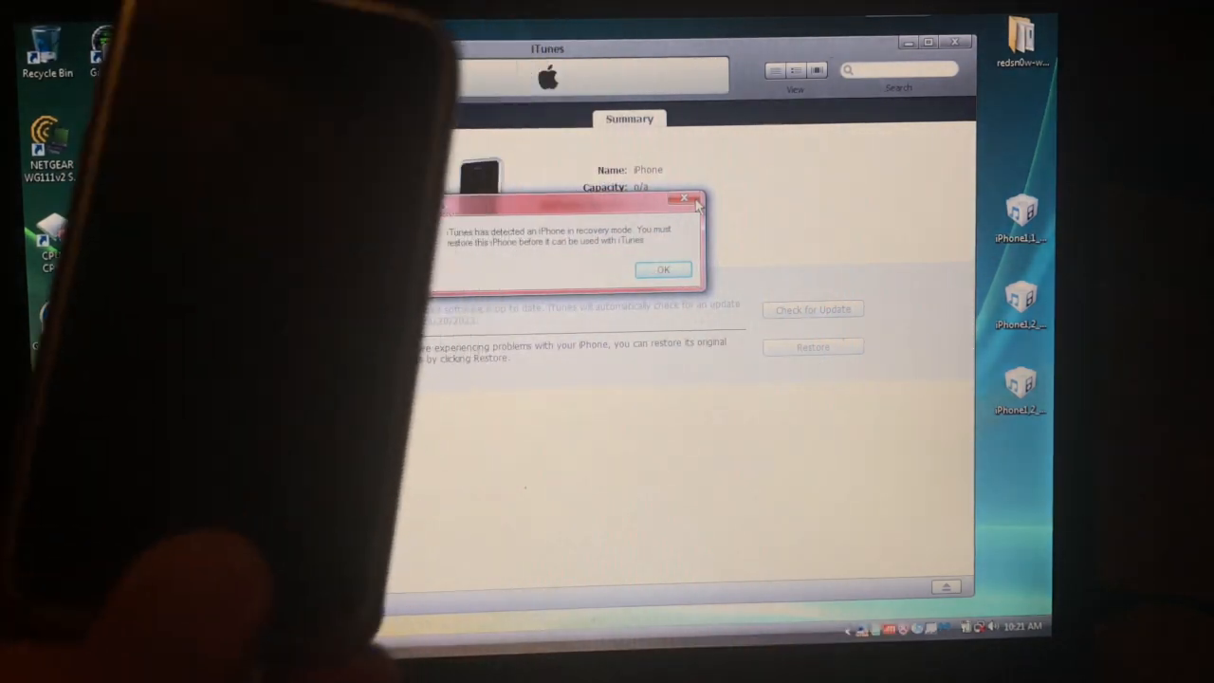
left_click(663, 269)
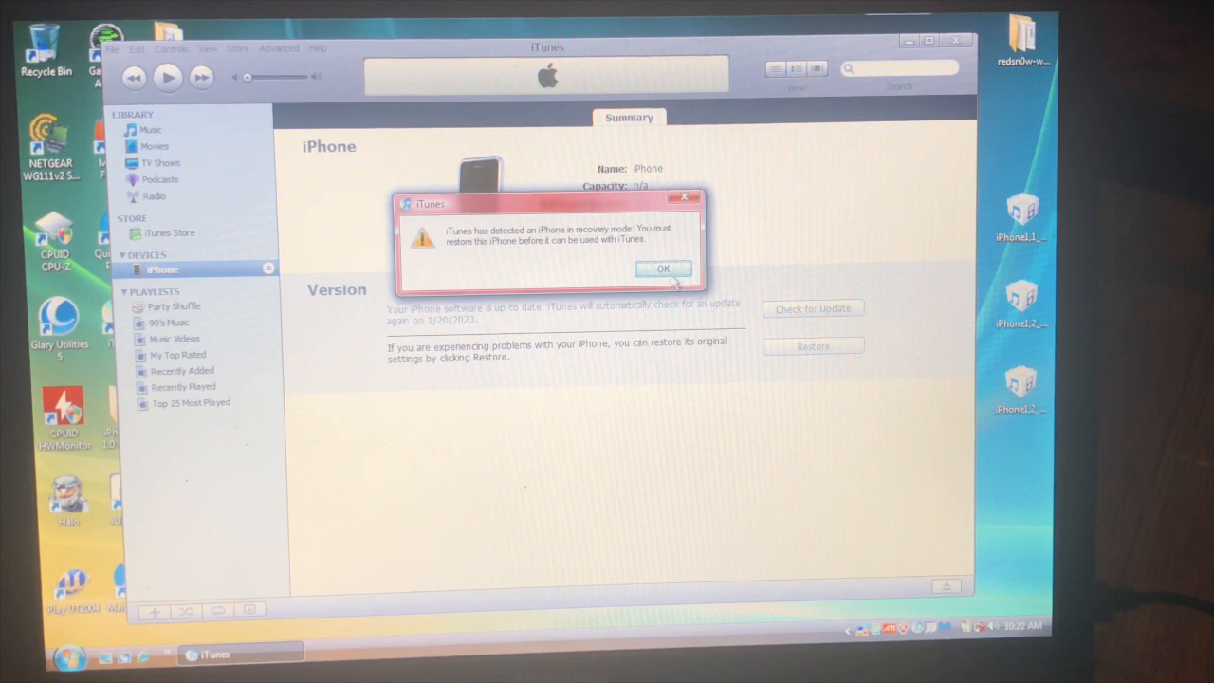
left_click(663, 269)
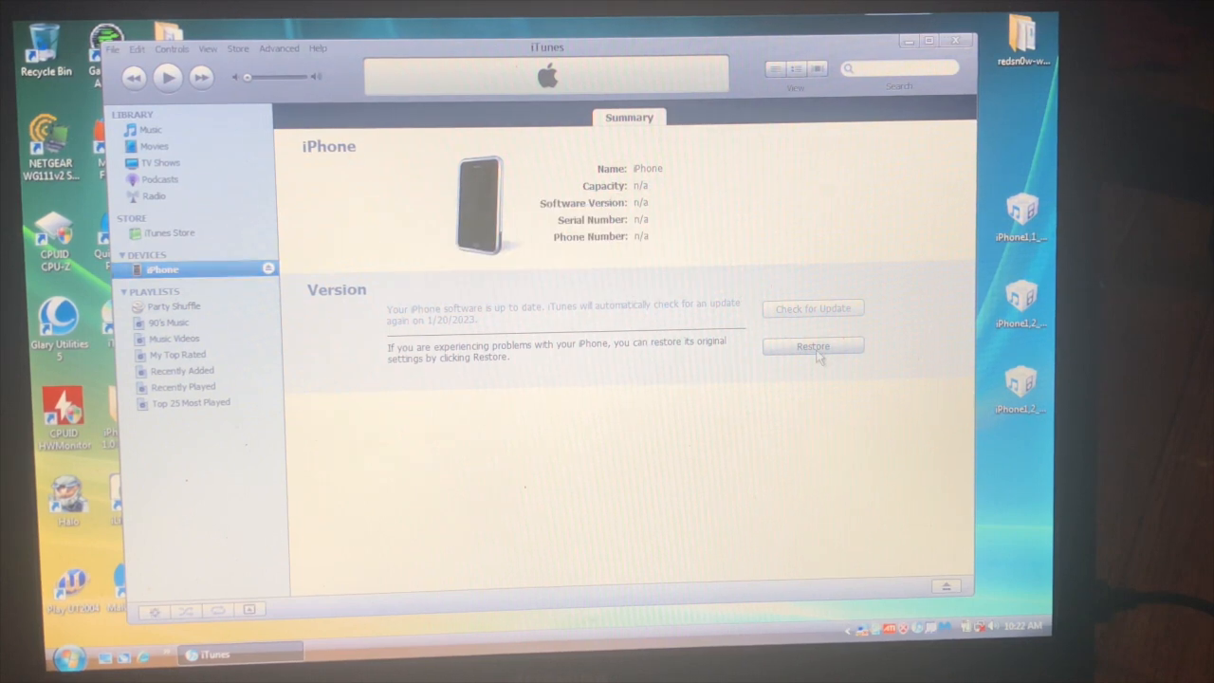
Step: Shift-restore the iPhone from the iPhone1,1_1.0_1A543a_Restore firmware file
left_click(811, 345)
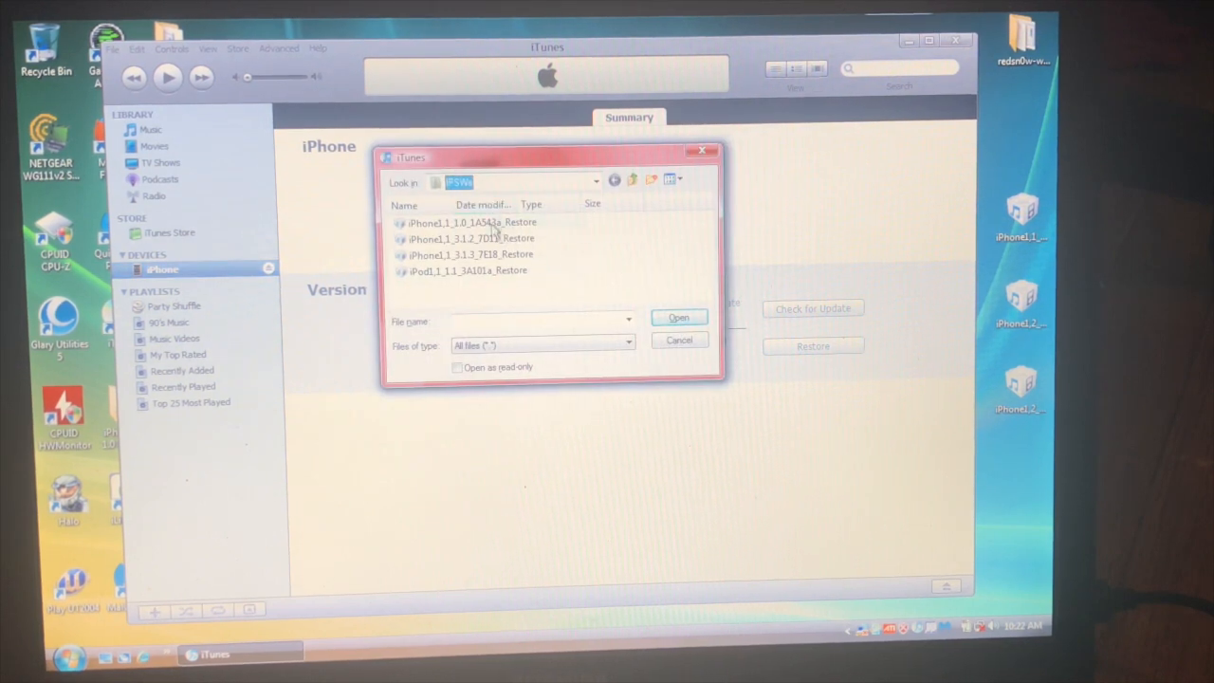
left_click(472, 222)
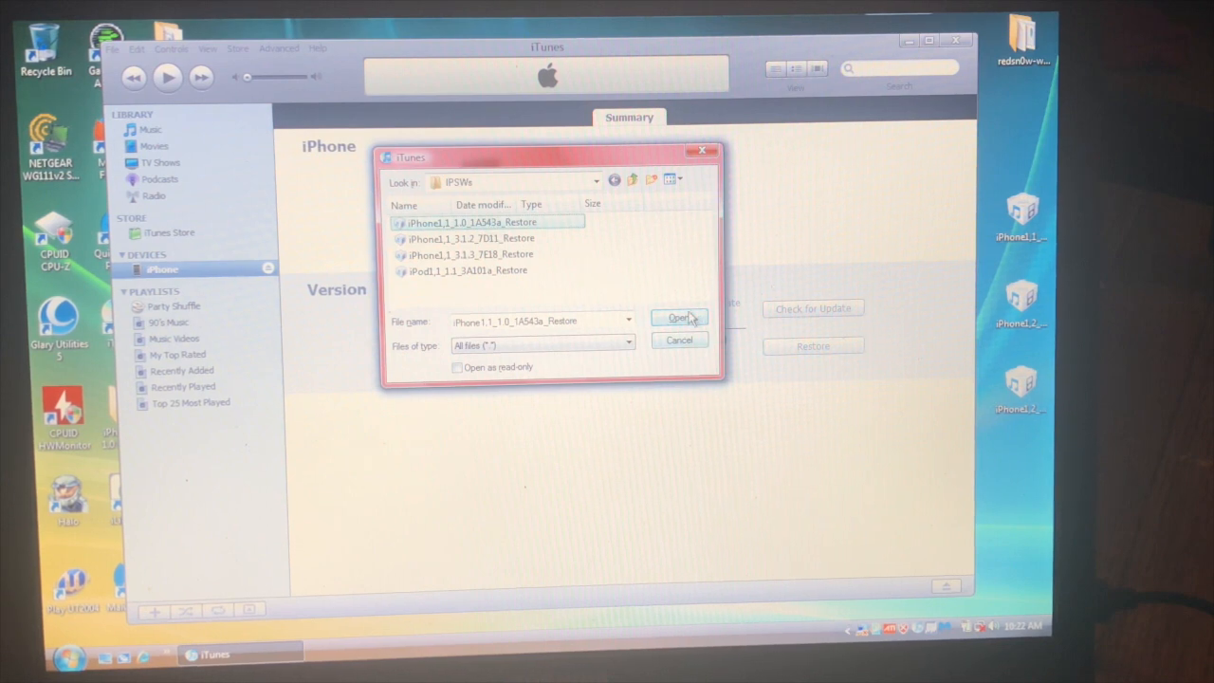
left_click(678, 317)
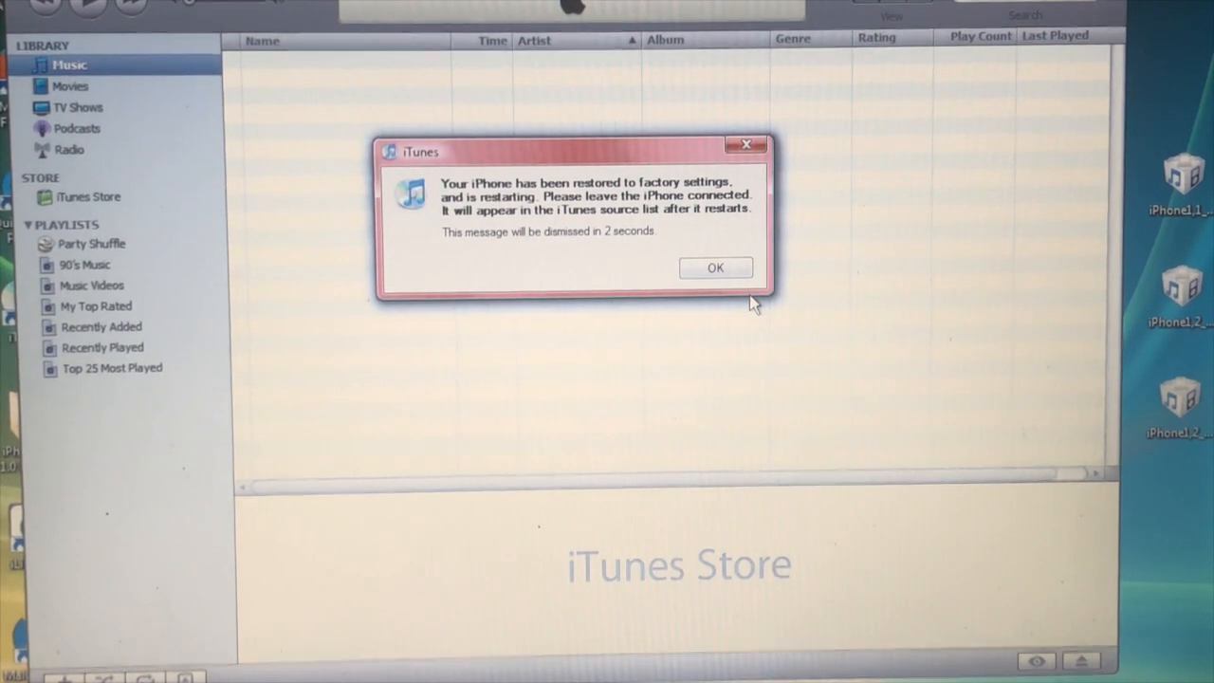
Step: Dismiss the restore-complete notice and open the ZiPhone folder on the desktop
left_click(715, 268)
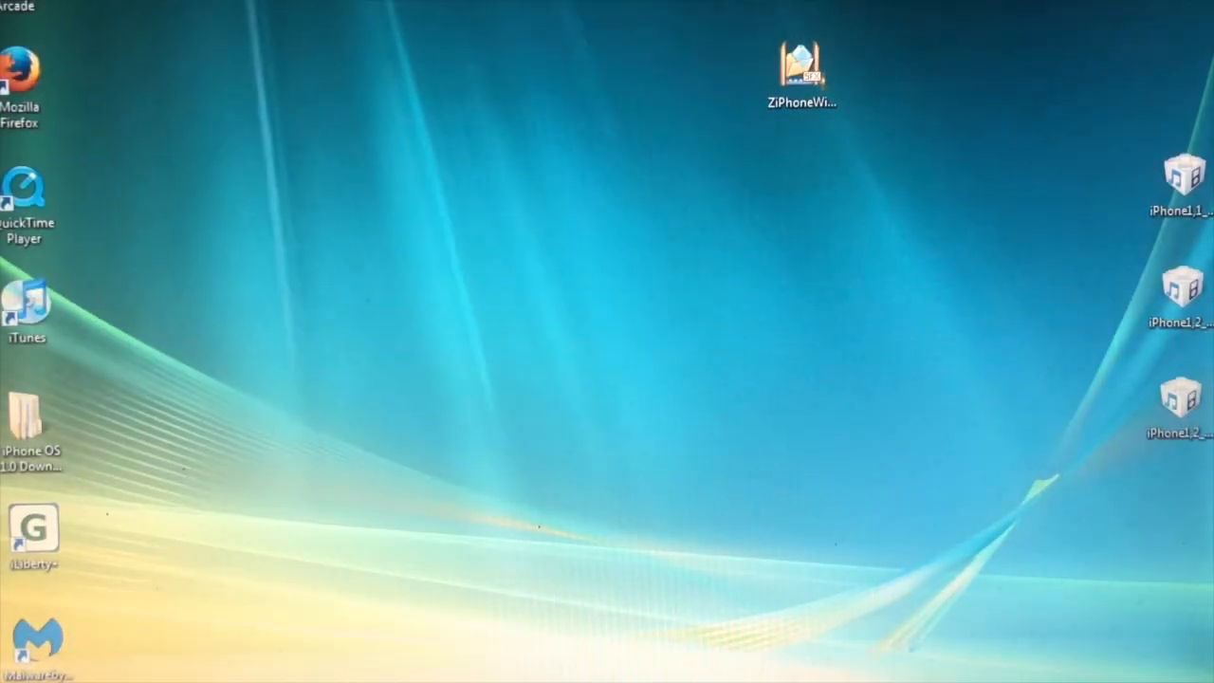
double_click(26, 304)
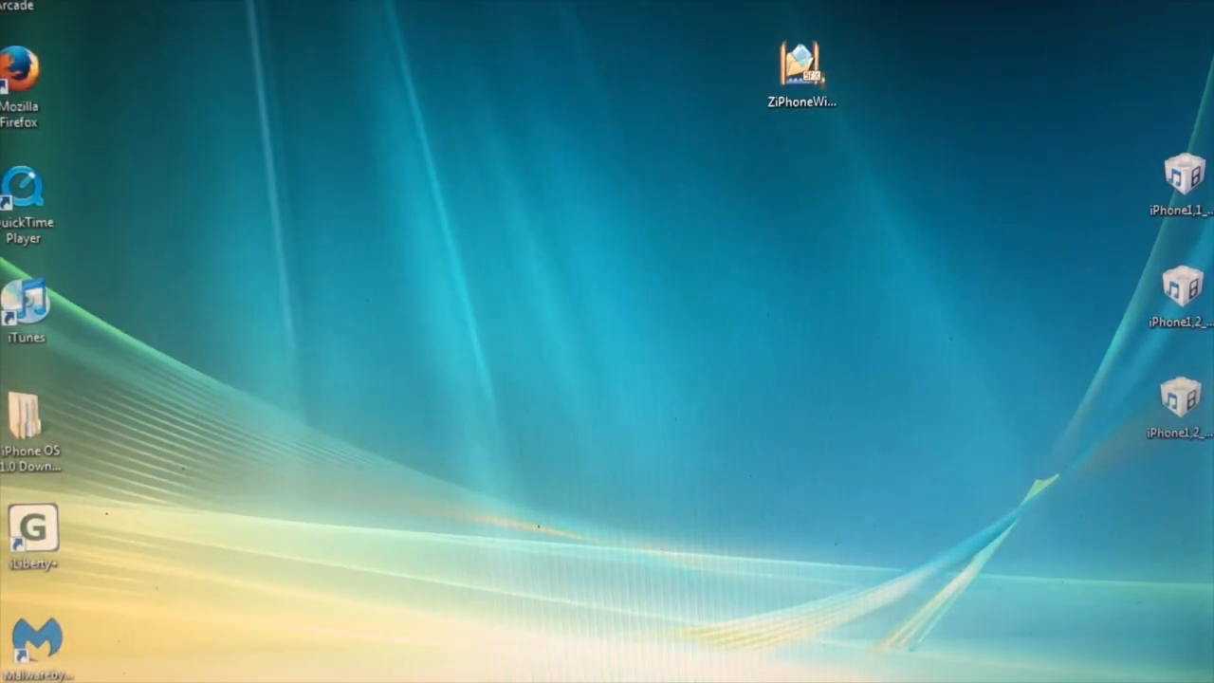
double_click(799, 66)
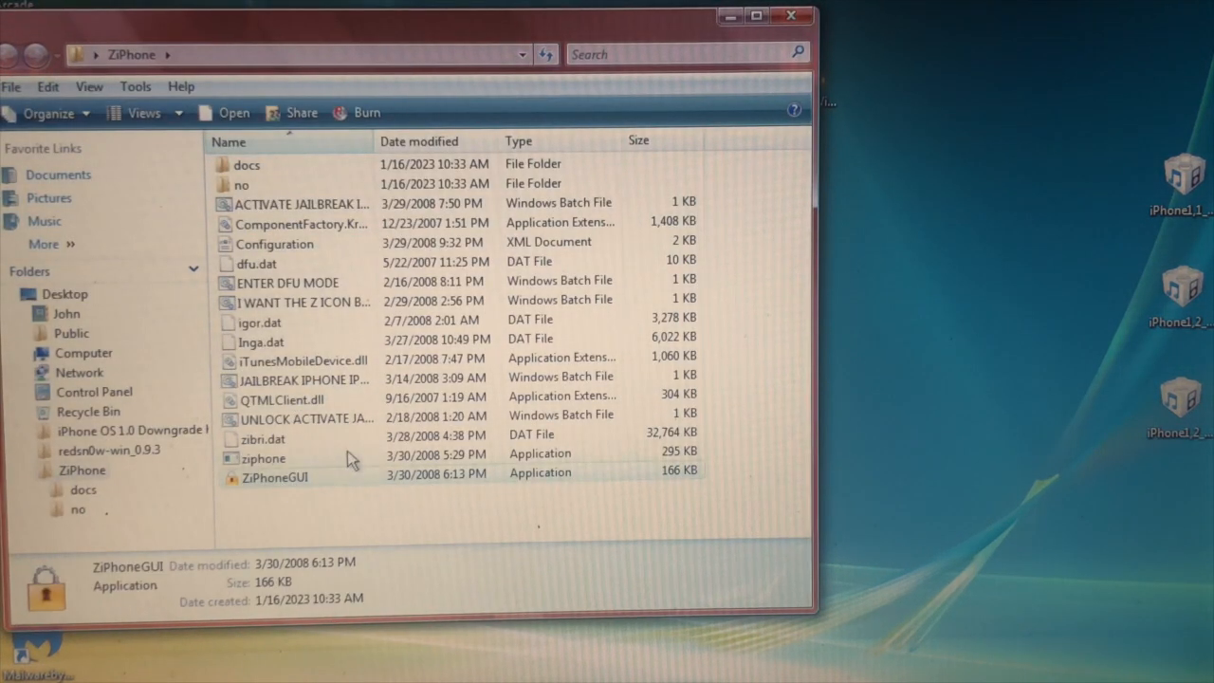
Step: Launch ZiPhoneGUI, reboot the phone into recovery mode, and uncheck 'Jailbreak file system'
double_click(275, 476)
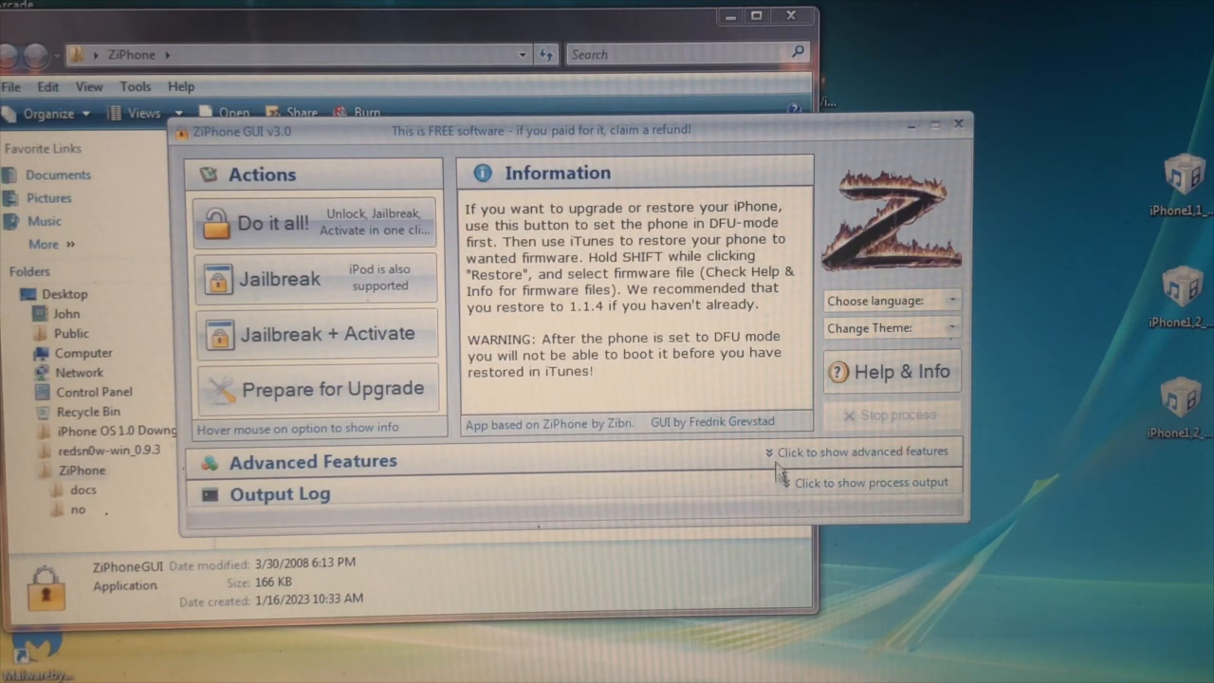
left_click(863, 451)
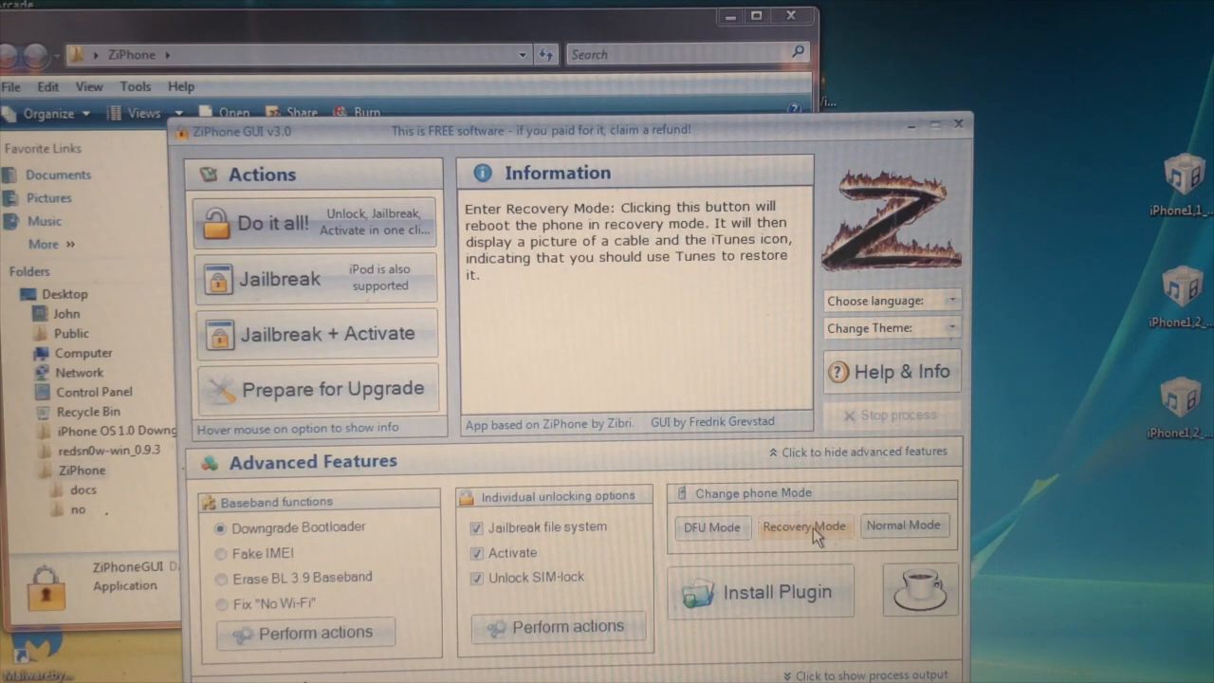
left_click(804, 525)
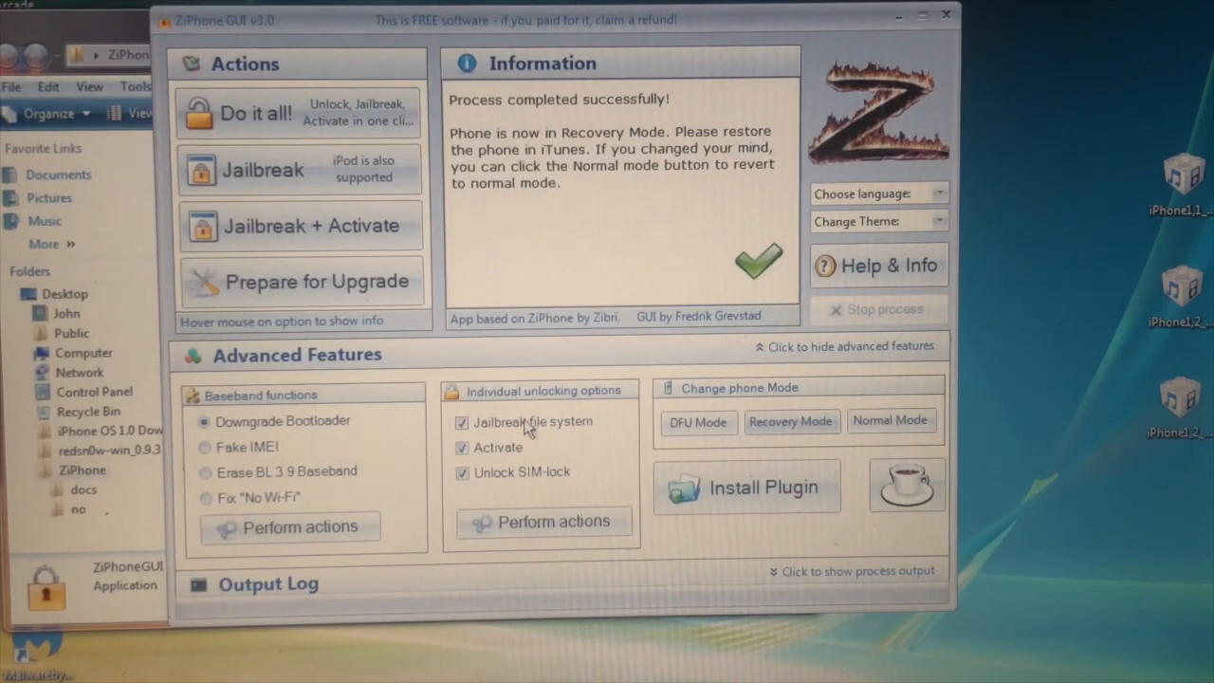
left_click(461, 422)
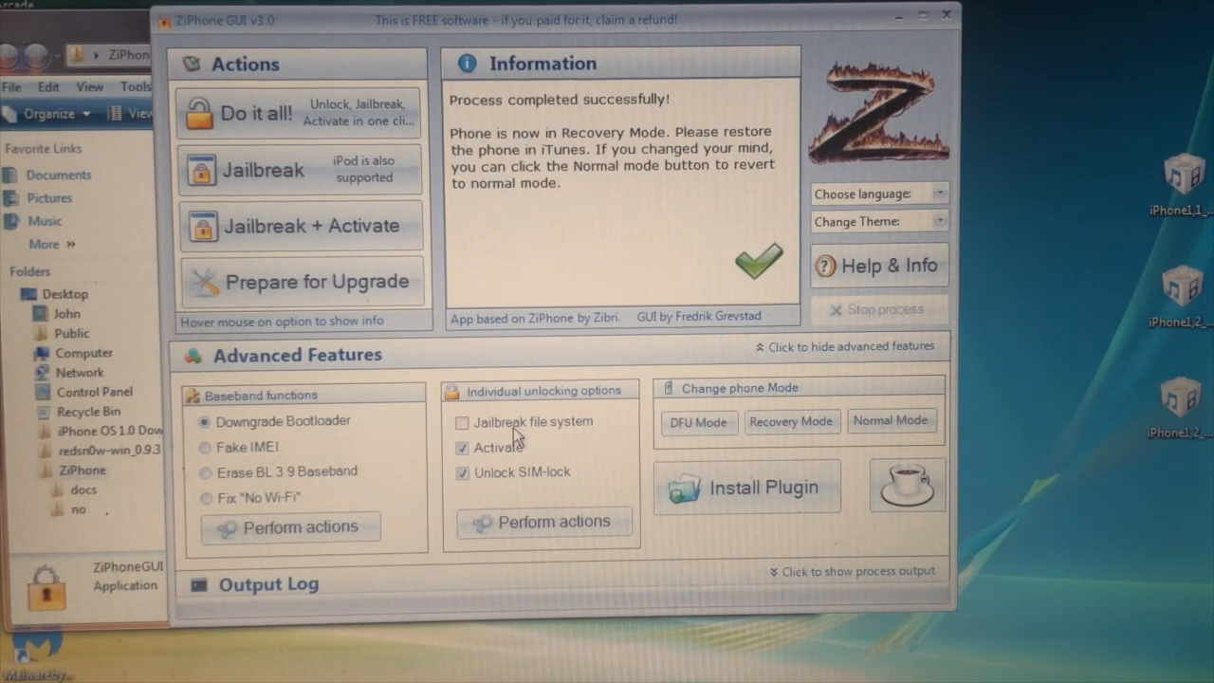